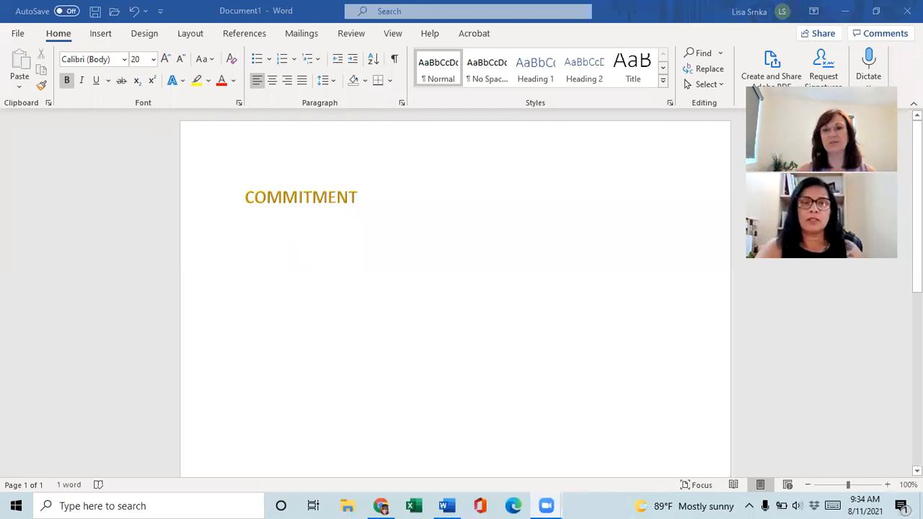
pyautogui.moveTo(587, 389)
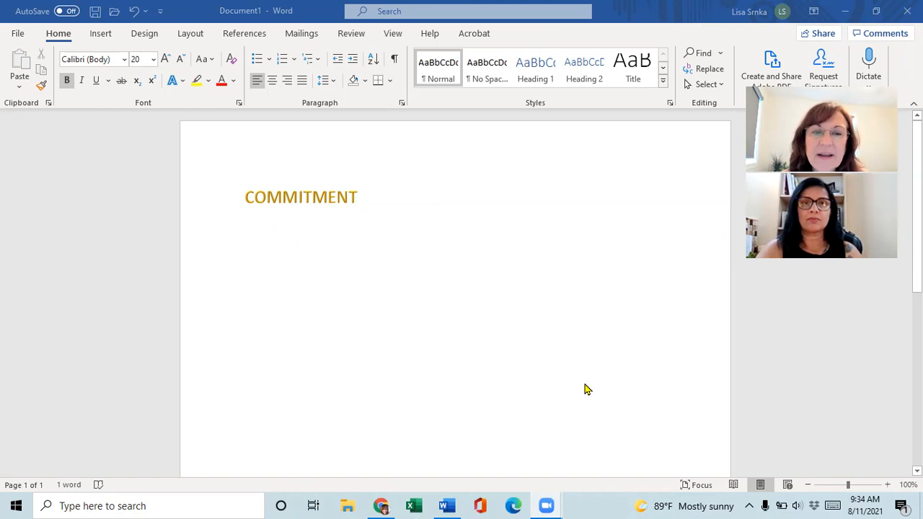
pyautogui.moveTo(248, 202)
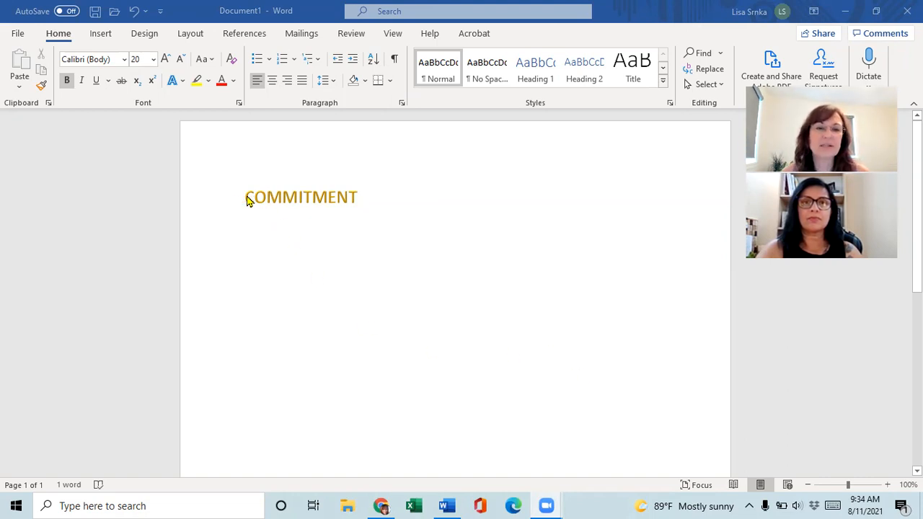
pyautogui.moveTo(388, 208)
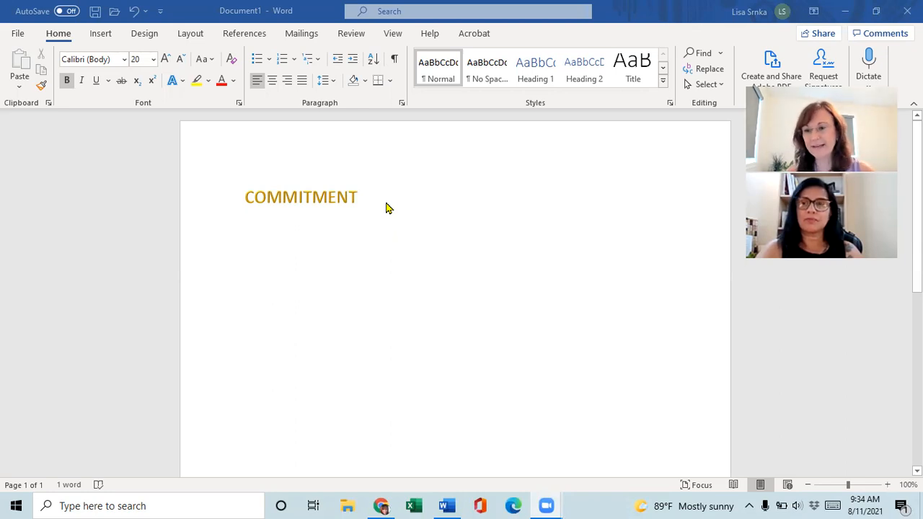
pyautogui.moveTo(405, 218)
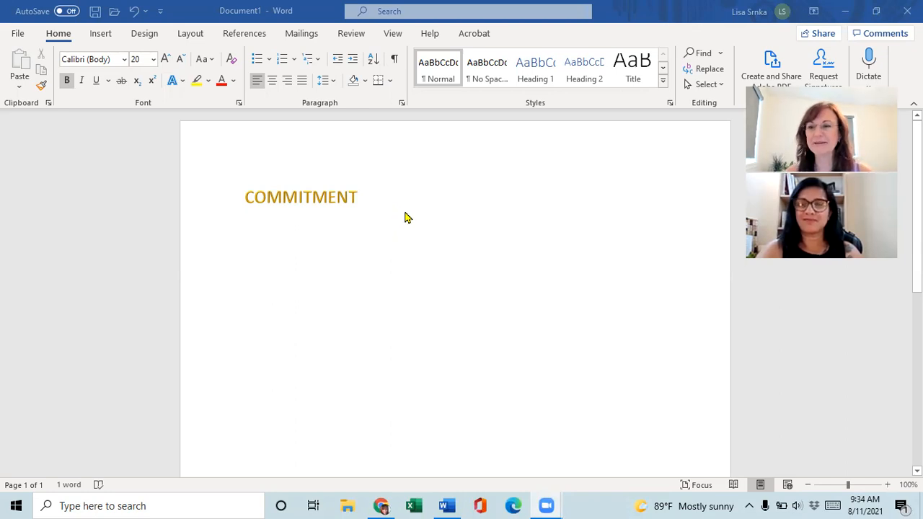
pyautogui.moveTo(281, 253)
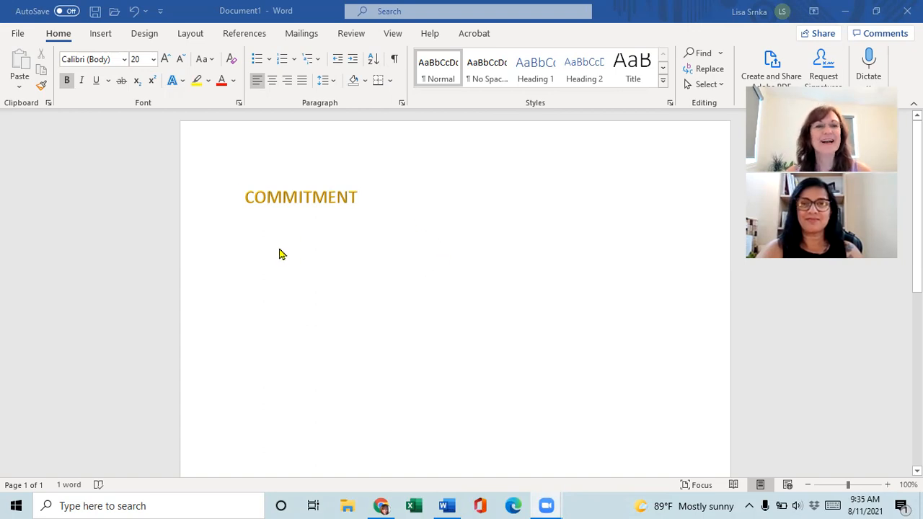
pyautogui.moveTo(362, 213)
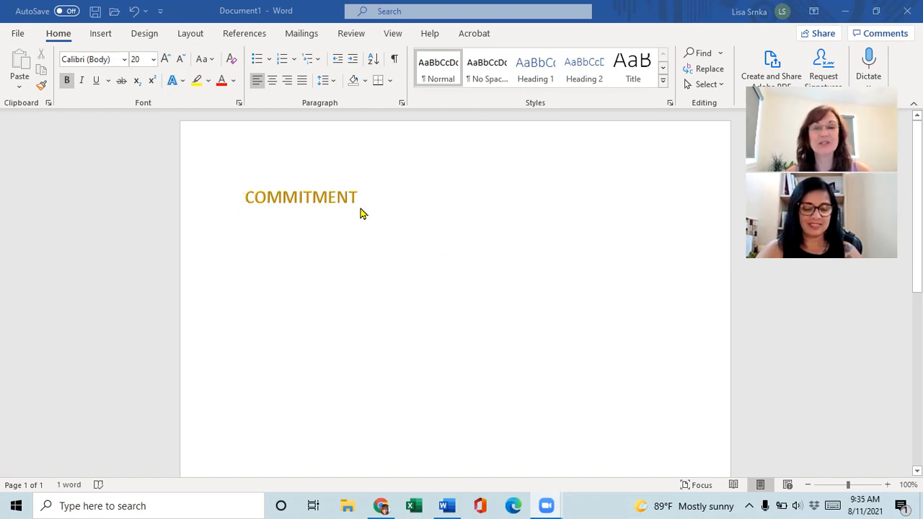
pyautogui.moveTo(374, 206)
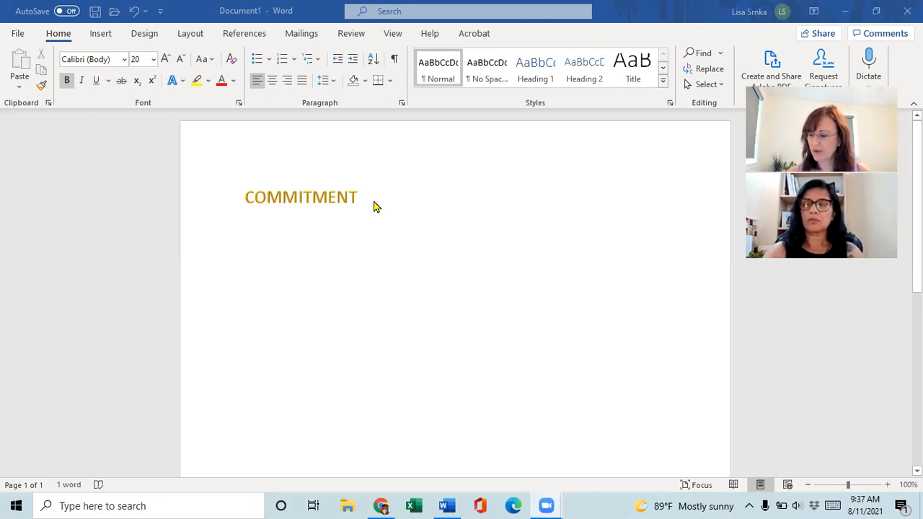
pyautogui.moveTo(404, 209)
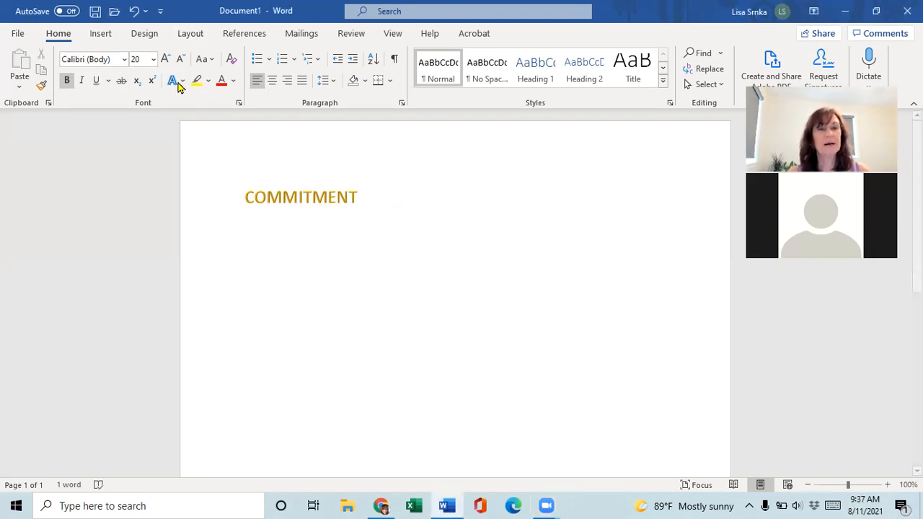
# Step: Enter COMMUNITY beneath COMMITMENT and place the cursor at its end for a new line
pyautogui.write('cO')
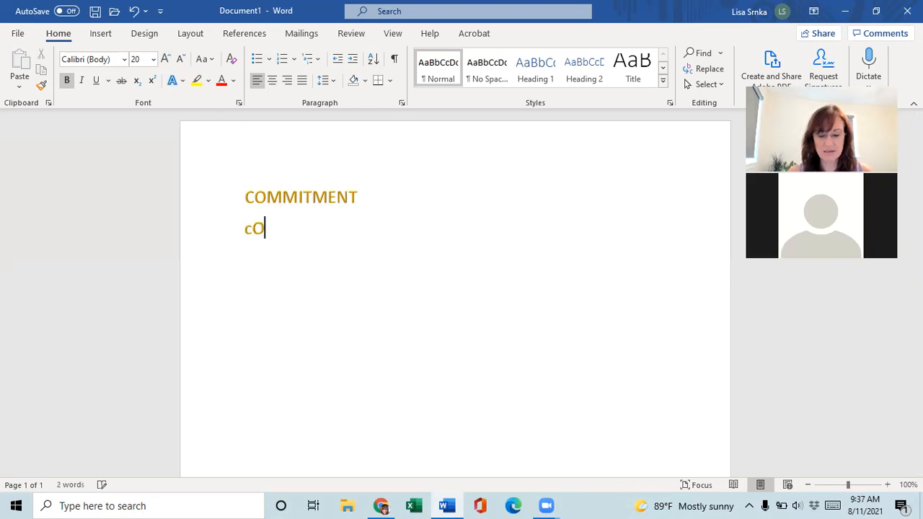
pyautogui.write('MMUNITY')
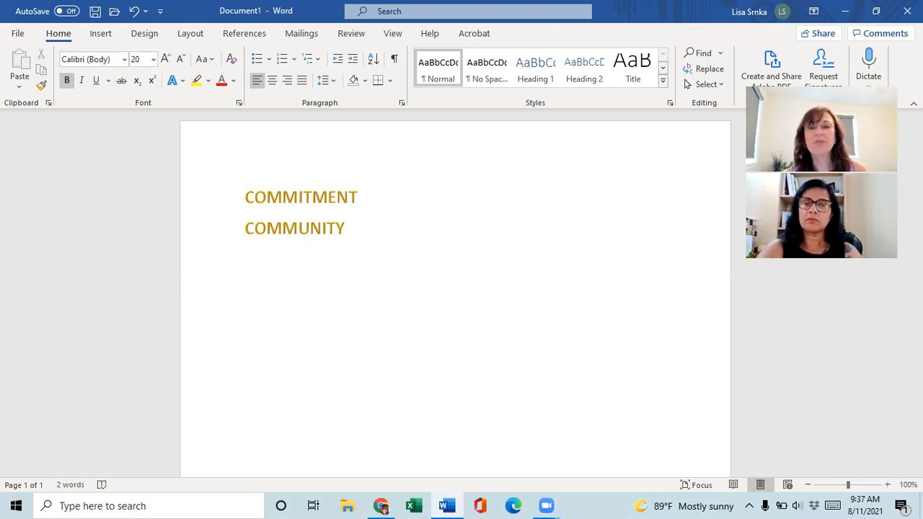
pyautogui.click(246, 227)
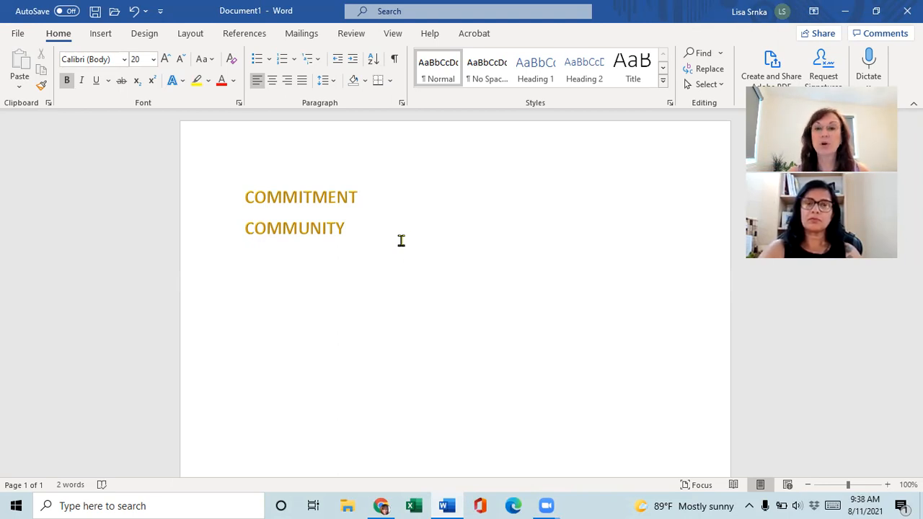
pyautogui.click(245, 228)
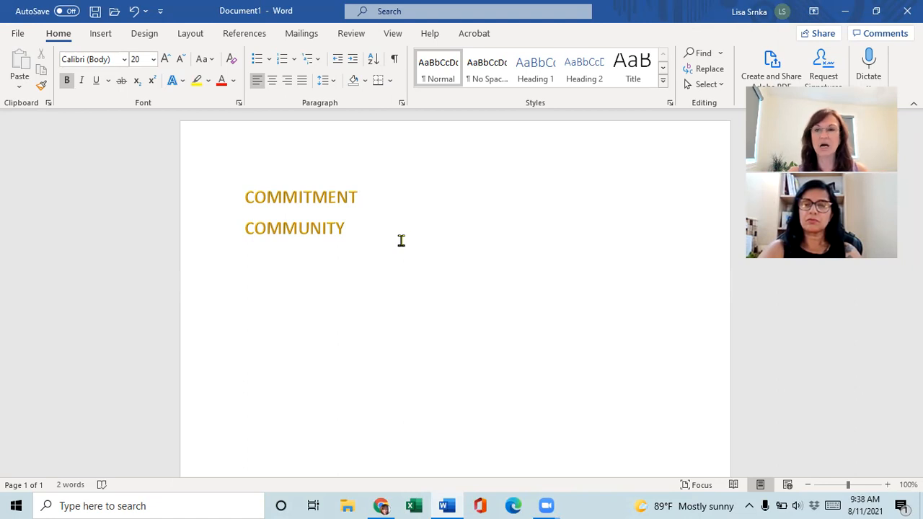
pyautogui.click(248, 228)
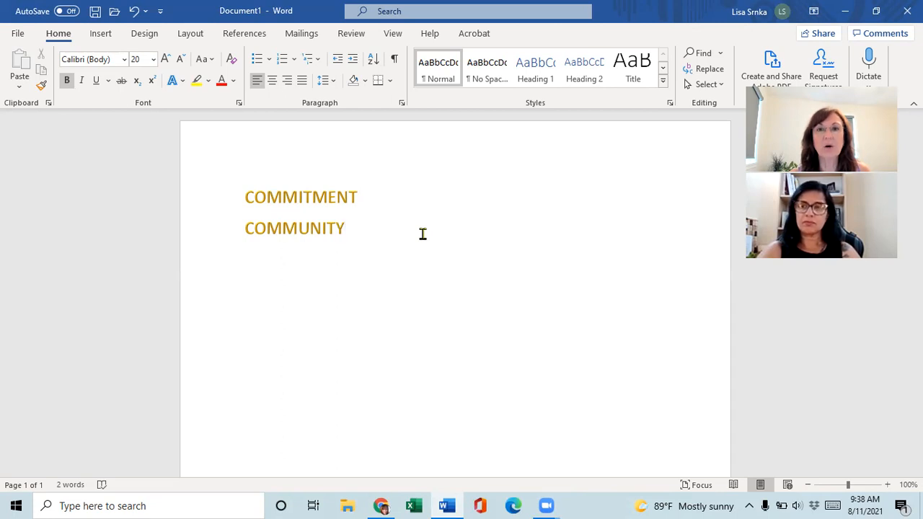
pyautogui.click(344, 228)
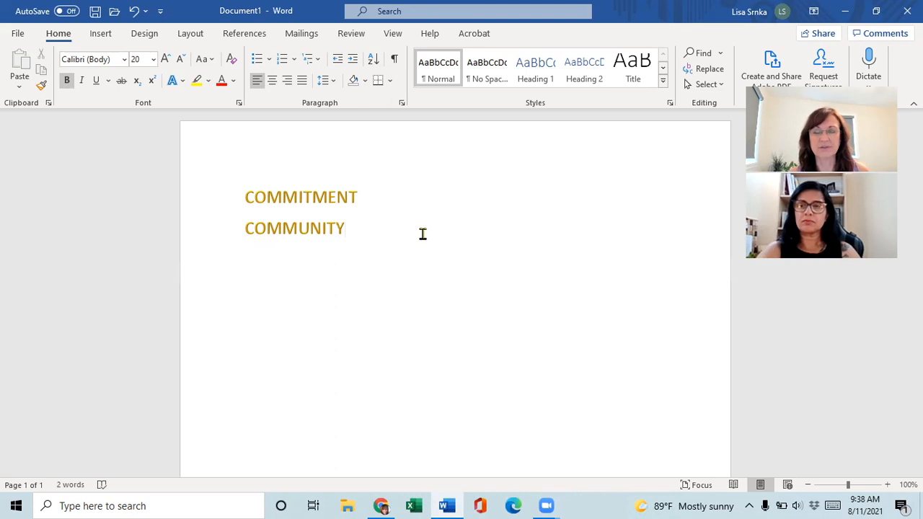
pyautogui.click(345, 229)
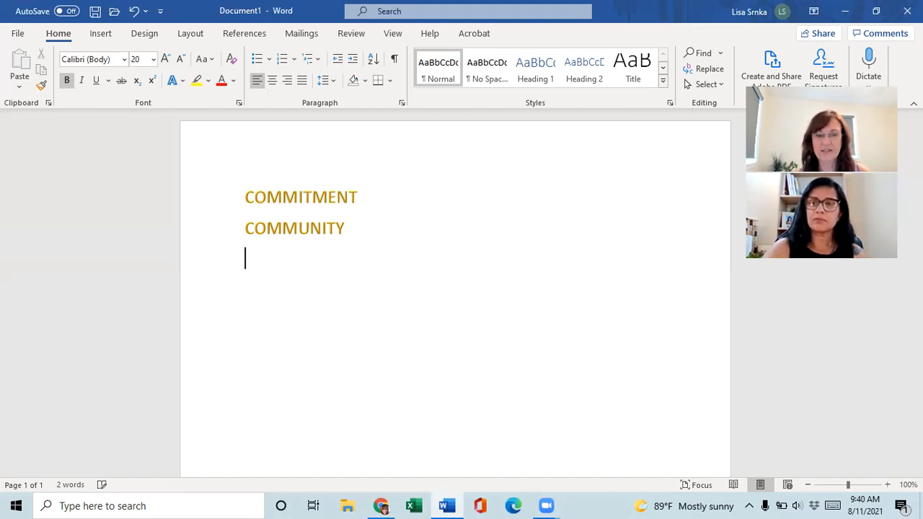
pyautogui.moveTo(423, 234)
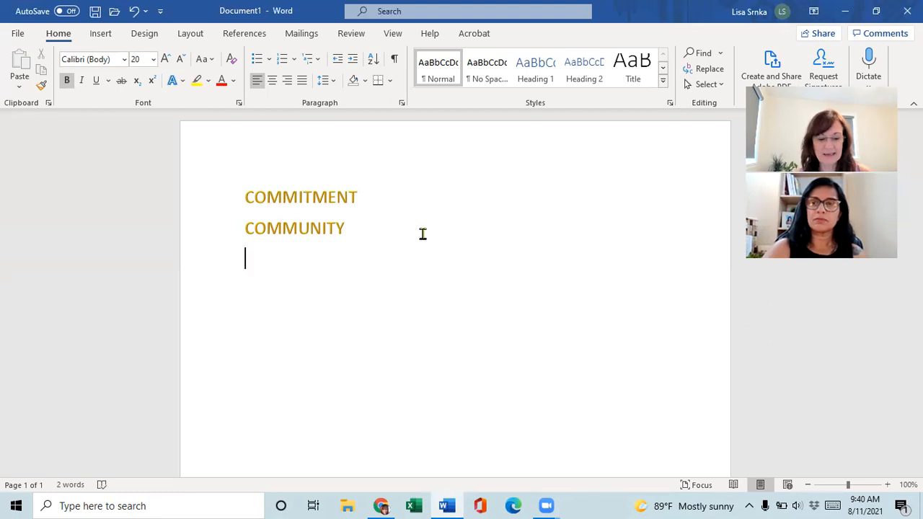
# Step: Type COMMUNICATION on the third line in the bold gold 20 pt style
pyautogui.write('CO')
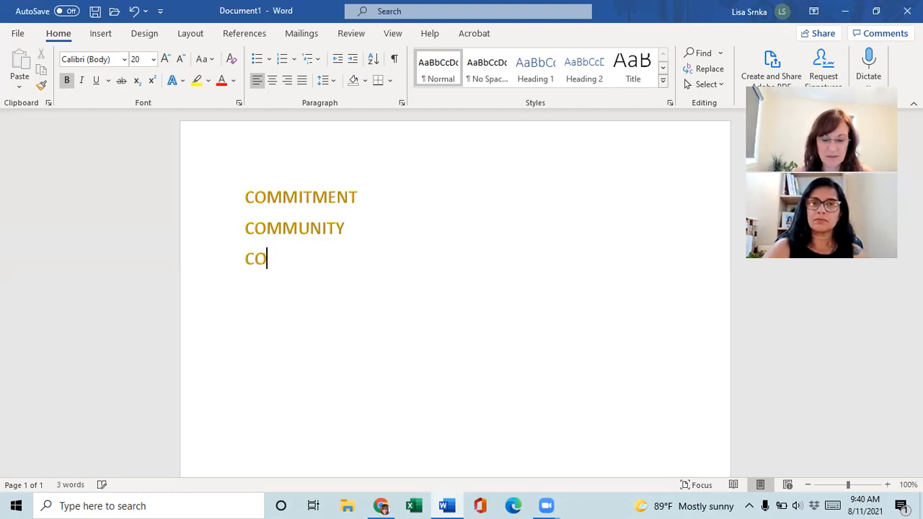
pyautogui.write('MMUNICATION')
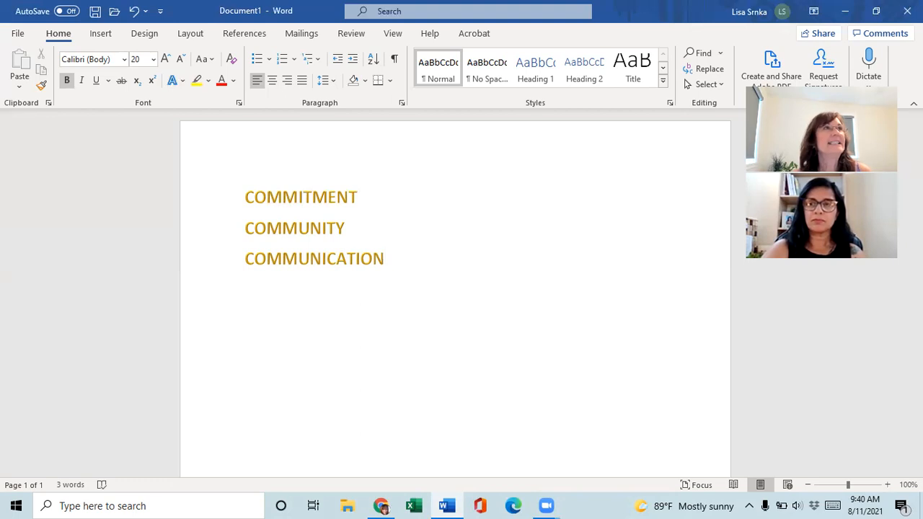
# Step: Place the cursor after COMMUNICATION to begin a fourth line
pyautogui.click(384, 258)
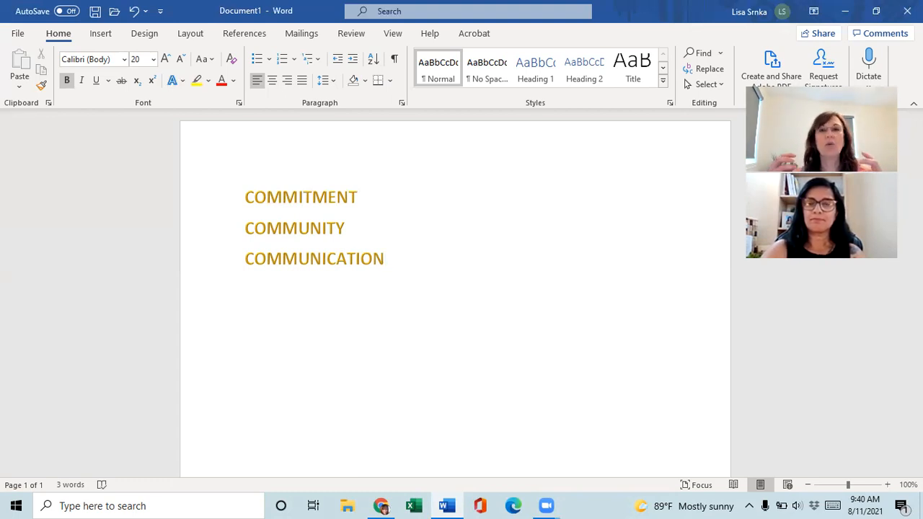
pyautogui.click(385, 258)
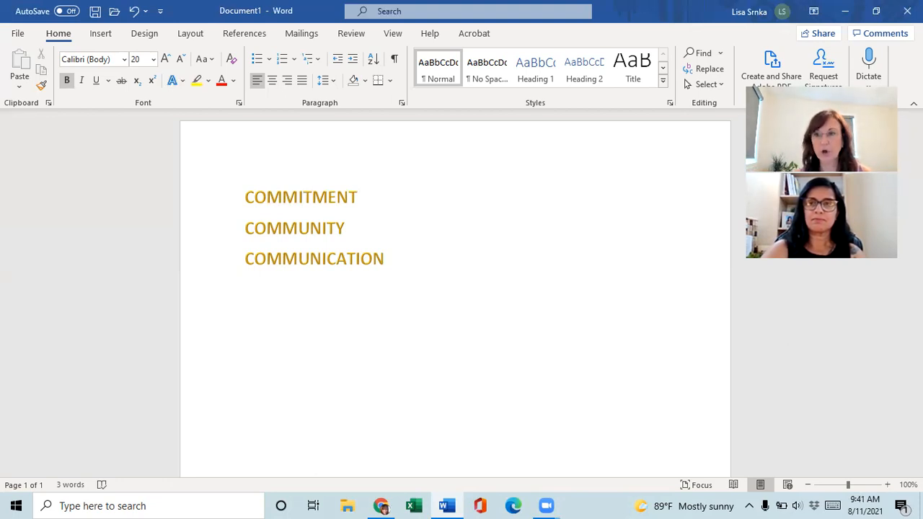
pyautogui.click(385, 258)
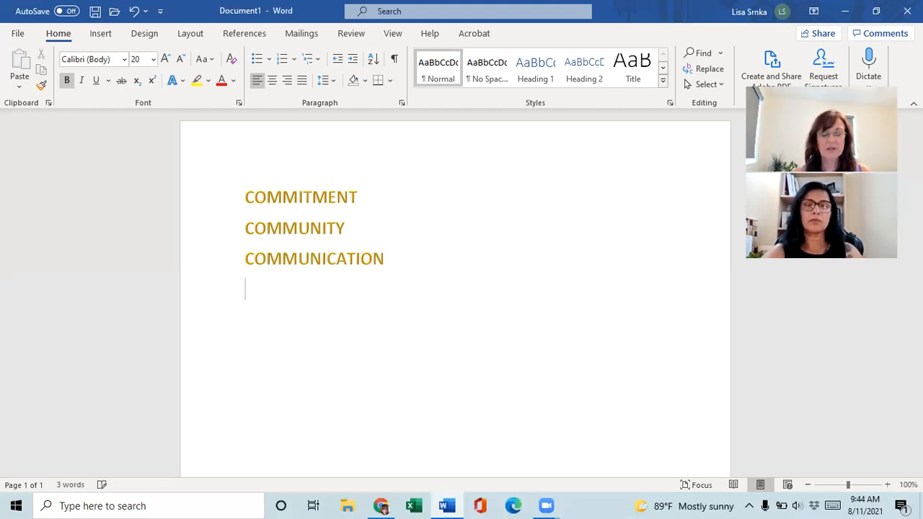
# Step: Type CONSITENCY as the fourth bold gold key word and start a new line
pyautogui.write('COMS')
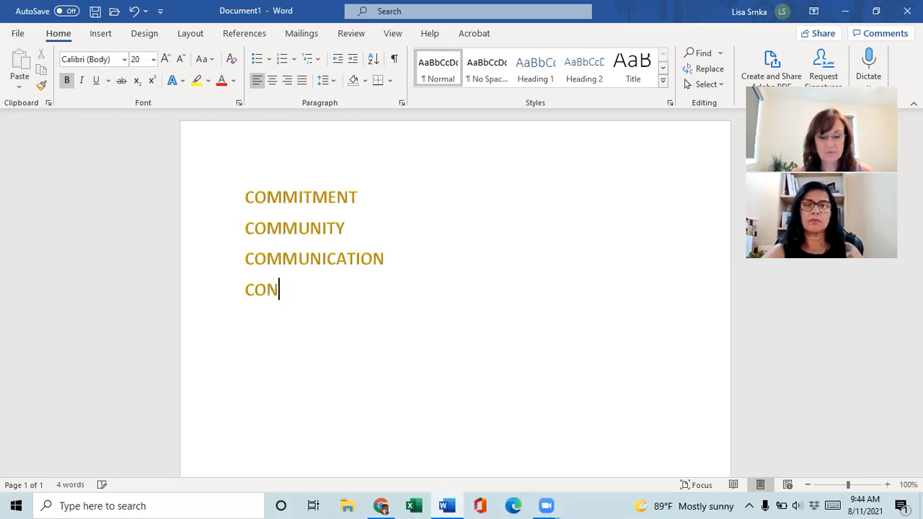
pyautogui.write('SITENCY')
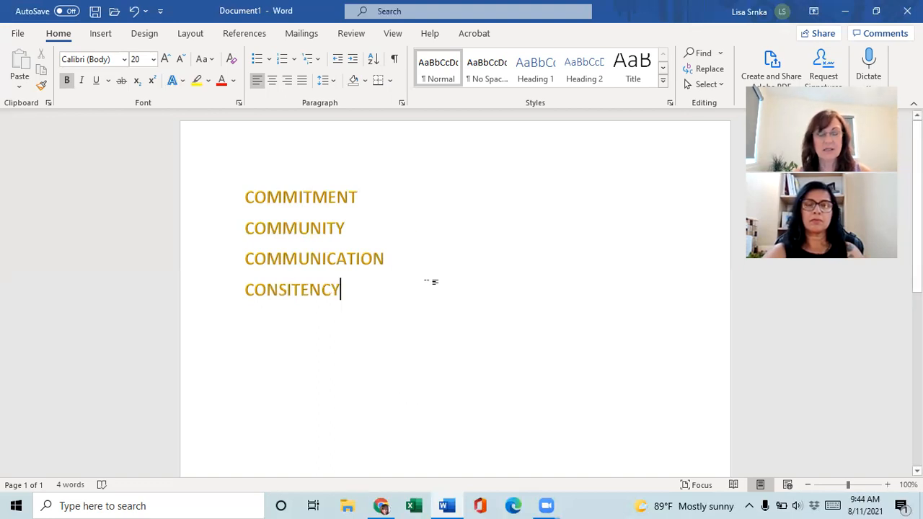
pyautogui.press('enter')
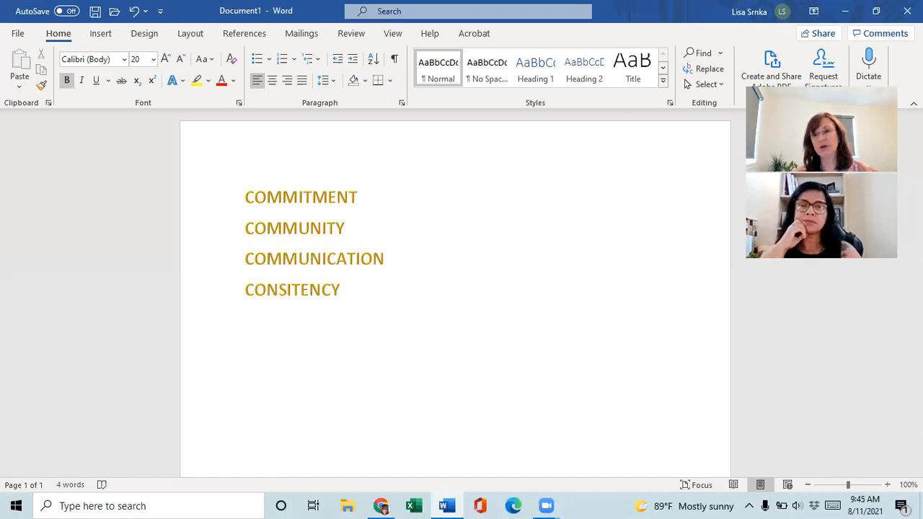
pyautogui.click(245, 320)
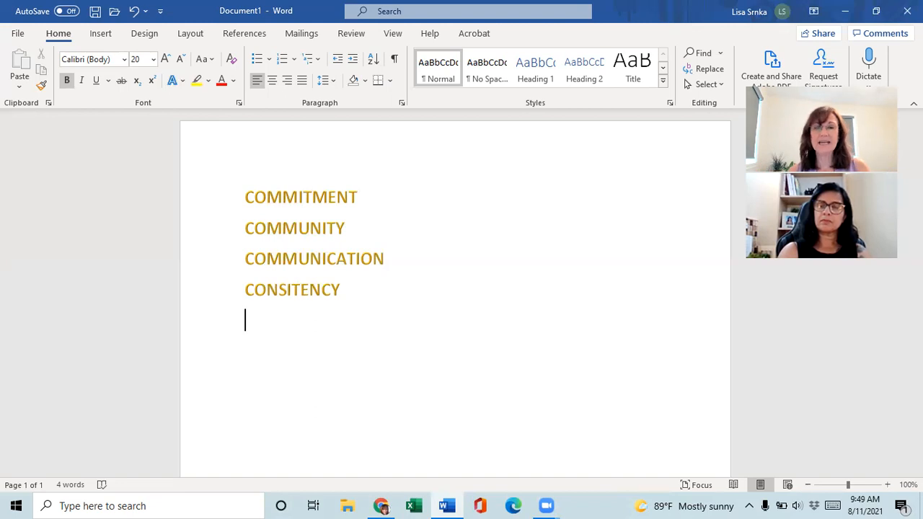
pyautogui.moveTo(366, 211)
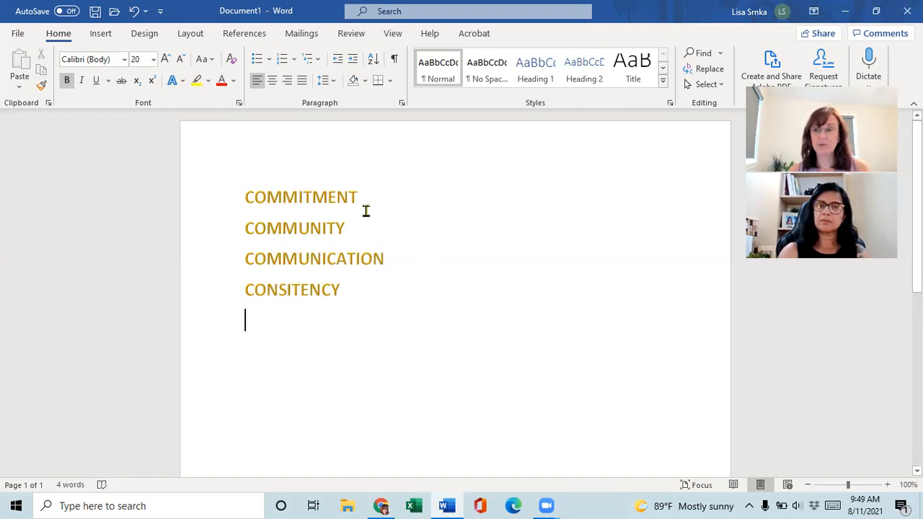
pyautogui.moveTo(398, 243)
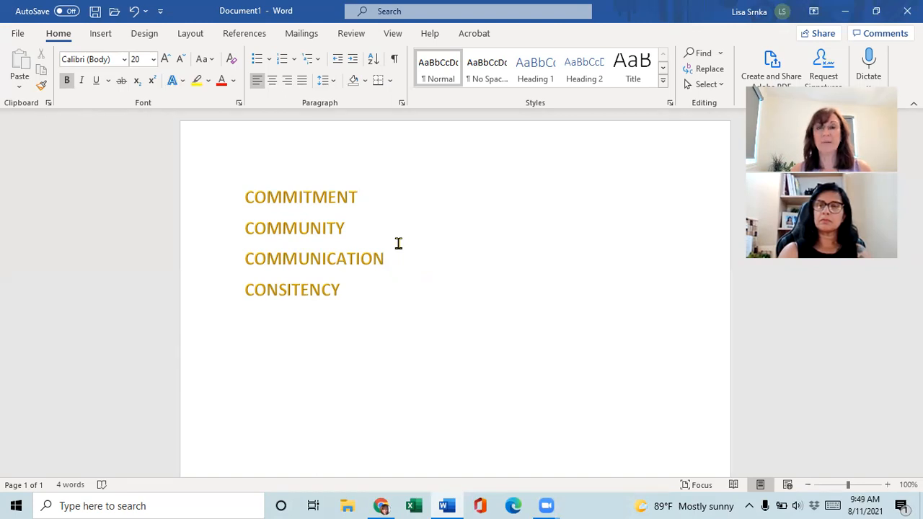
pyautogui.press('enter')
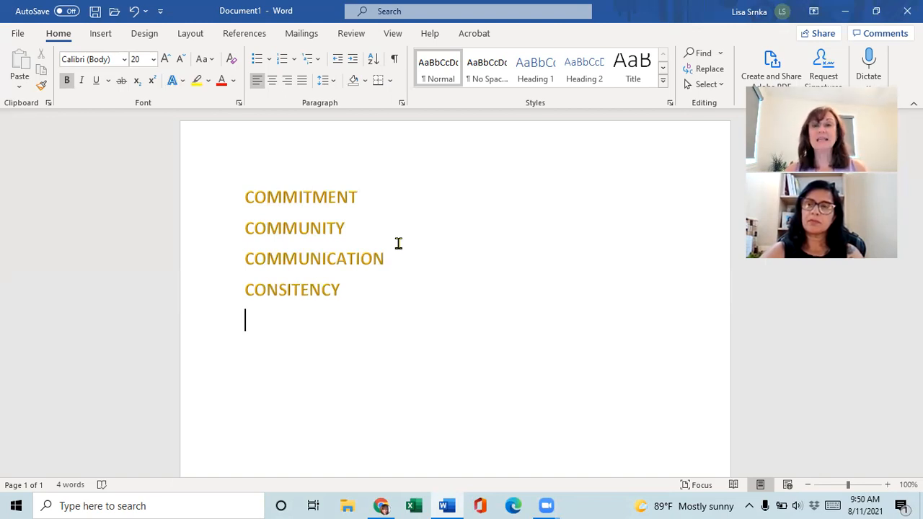
pyautogui.moveTo(813, 375)
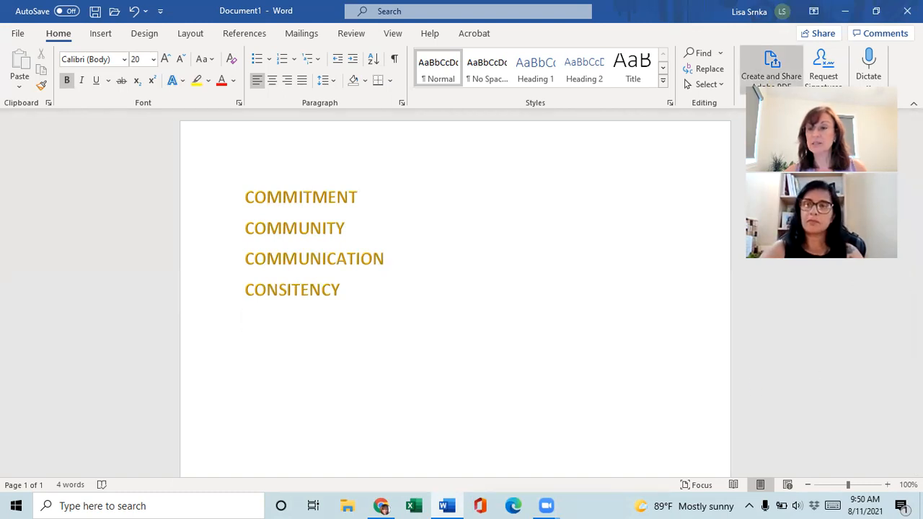
pyautogui.click(245, 321)
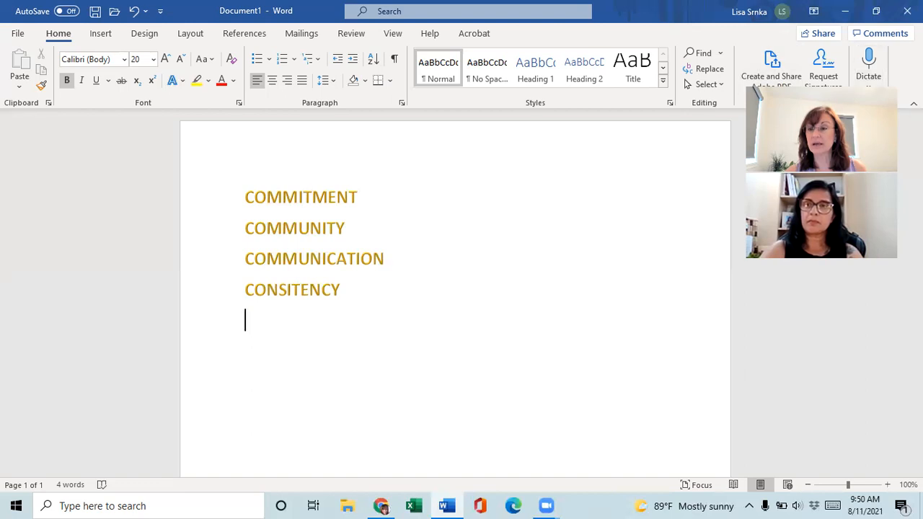